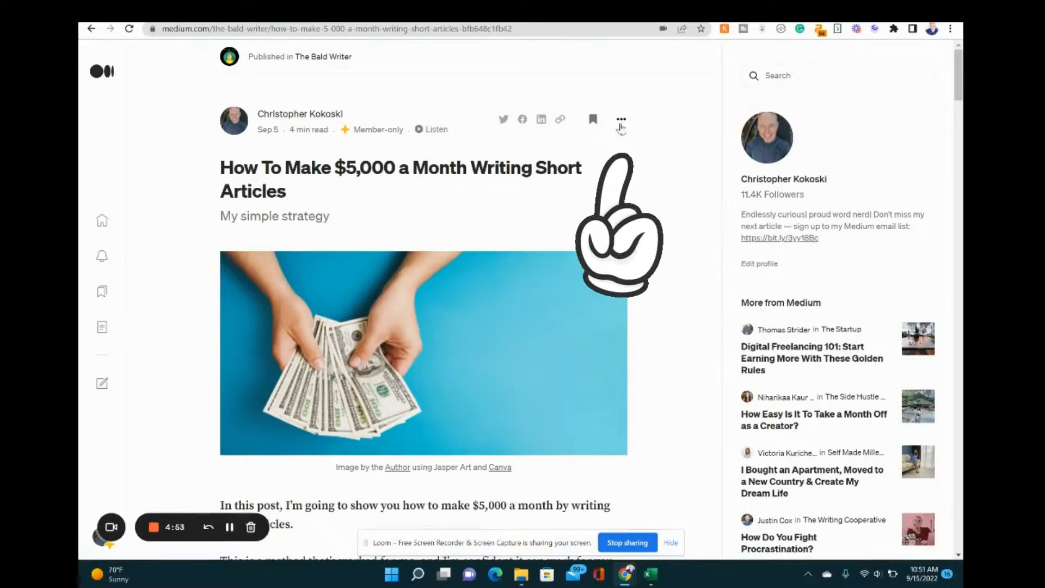
Step: Open 'How To Make $5,000 a Month Writing Short Articles' in the story editor via Edit story
click(621, 119)
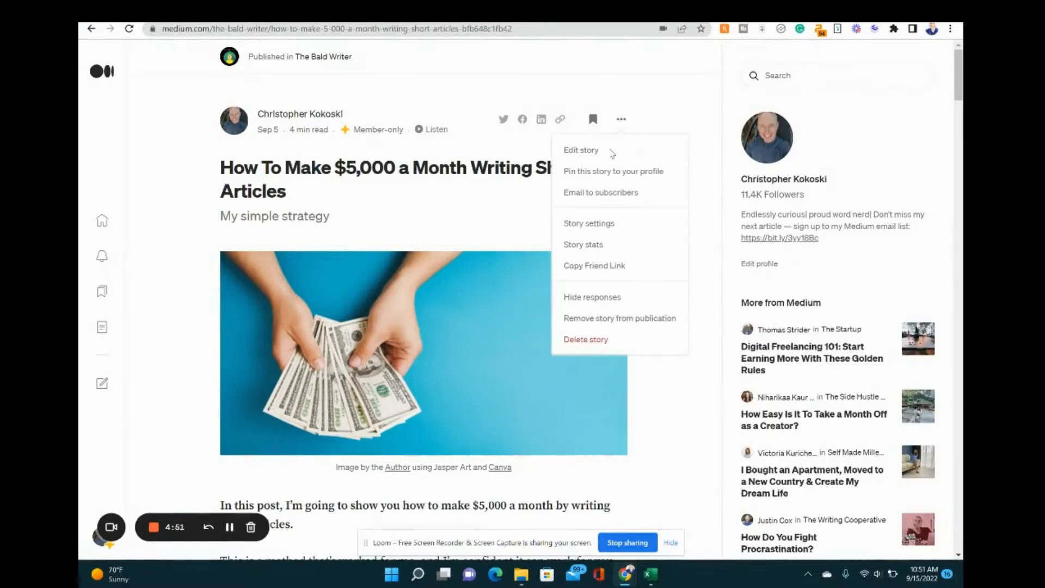
click(581, 150)
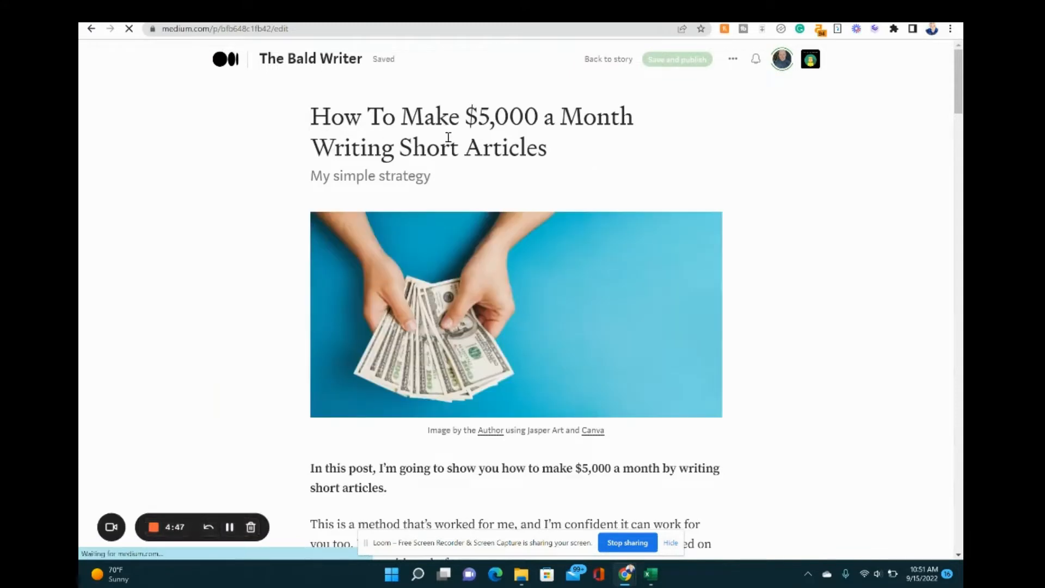
scroll(down, 3)
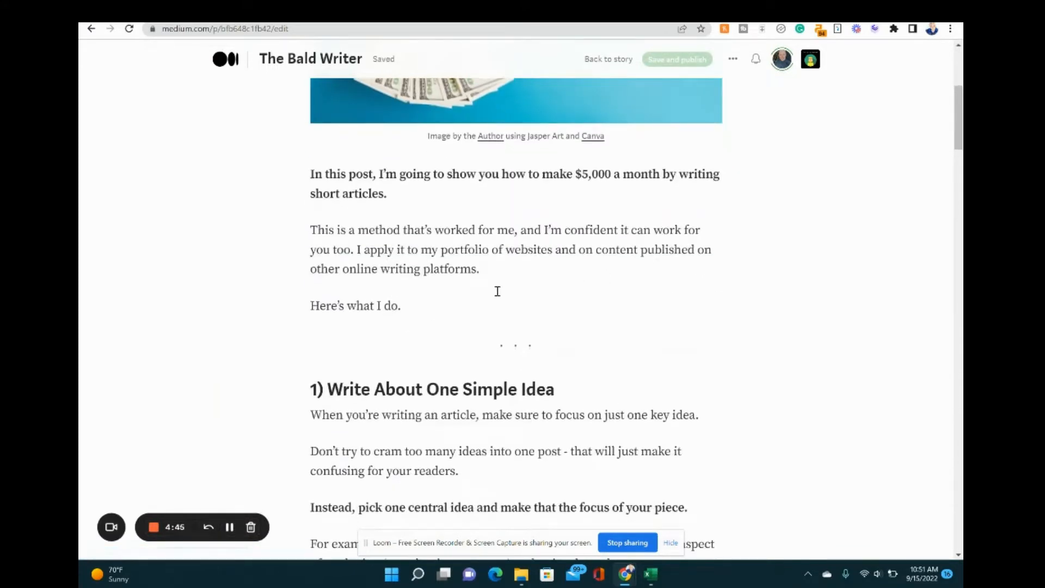
scroll(down, 3)
text( a)
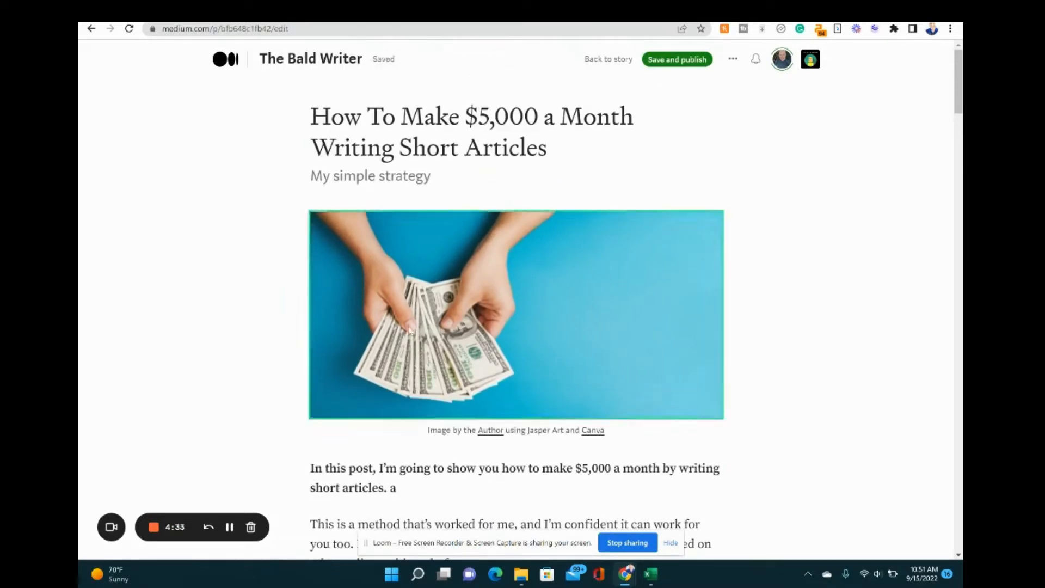
scroll(down, 3)
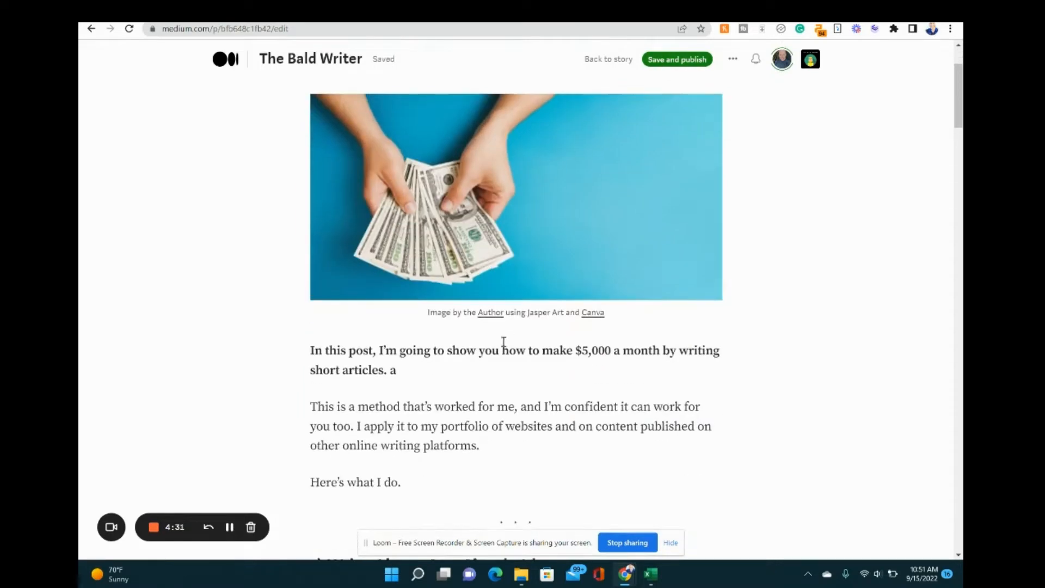
key(Backspace)
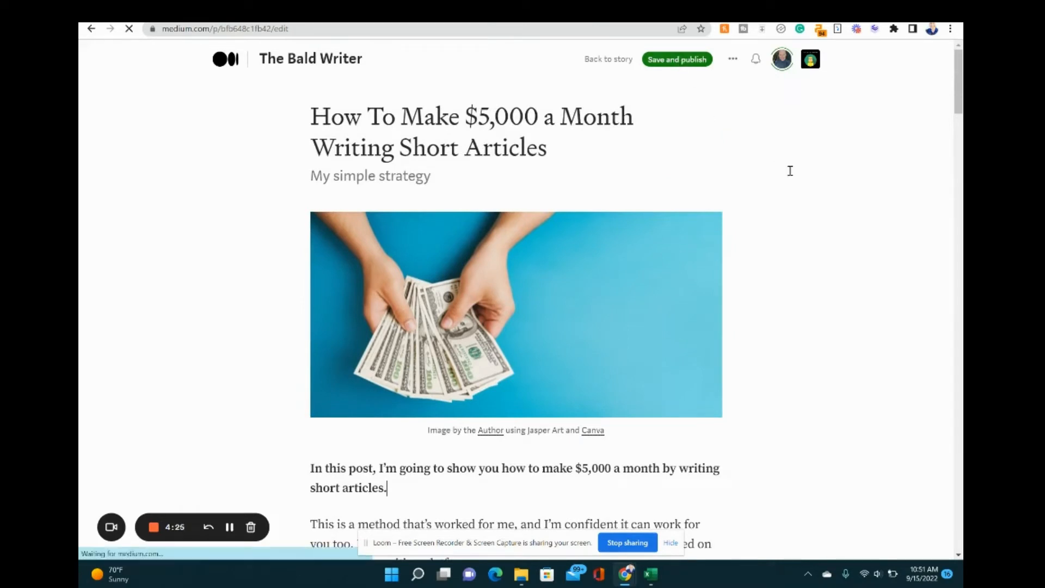
Step: Return from the editor to the published article page via Back to story
click(608, 59)
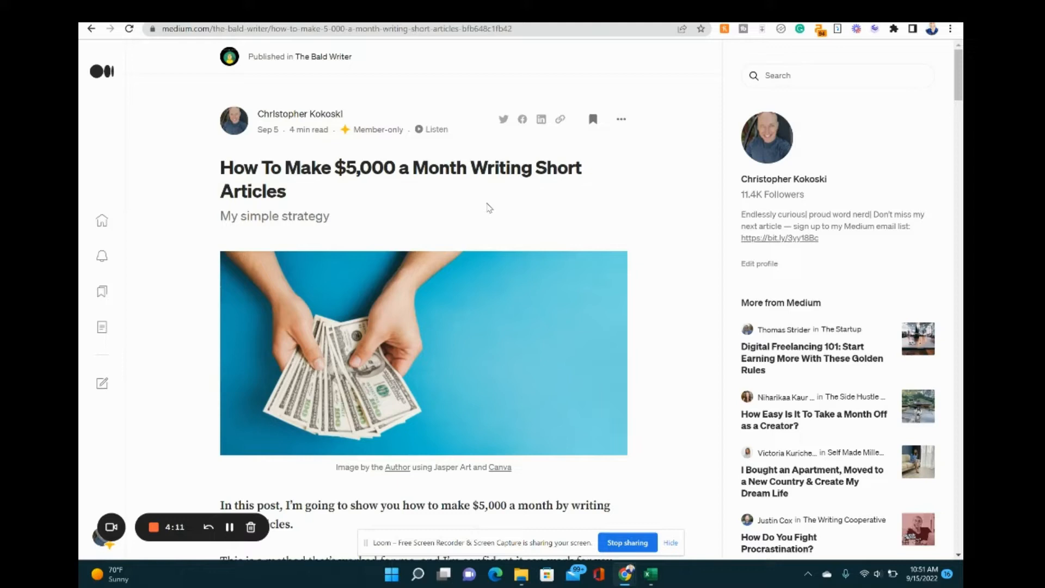
mouse_move(623, 115)
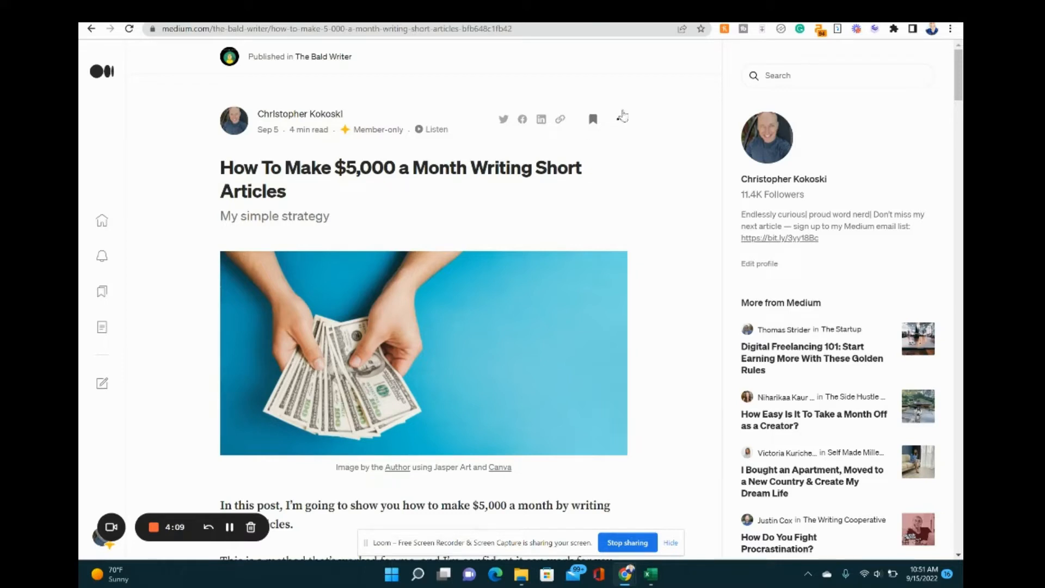
click(621, 118)
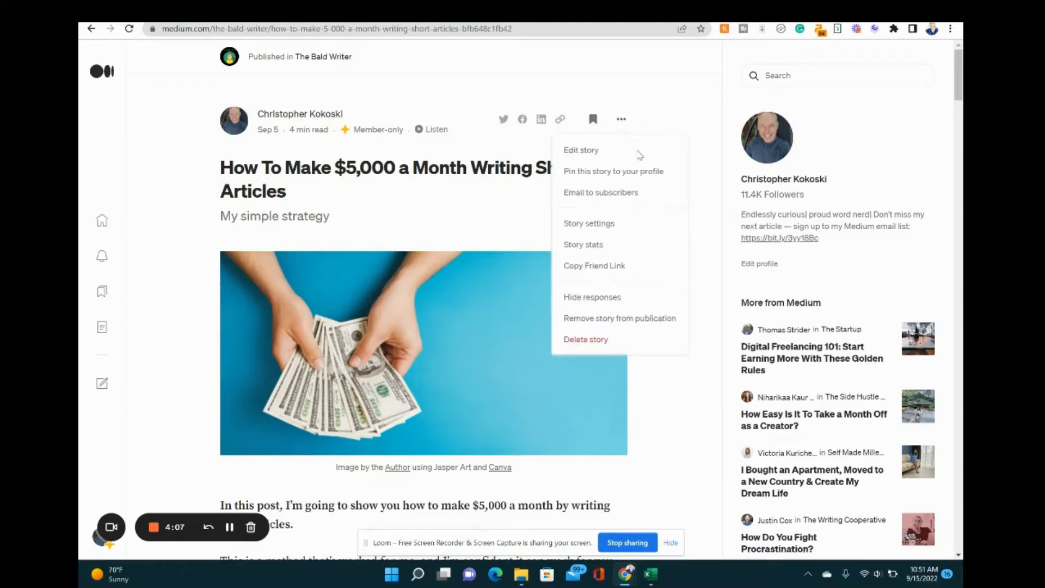
click(672, 125)
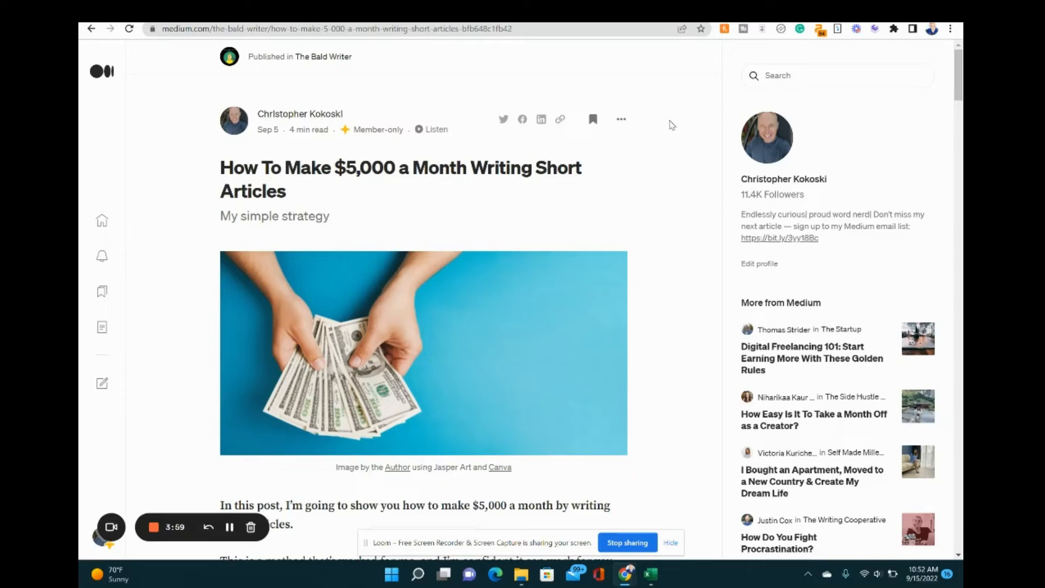
scroll(down, 3)
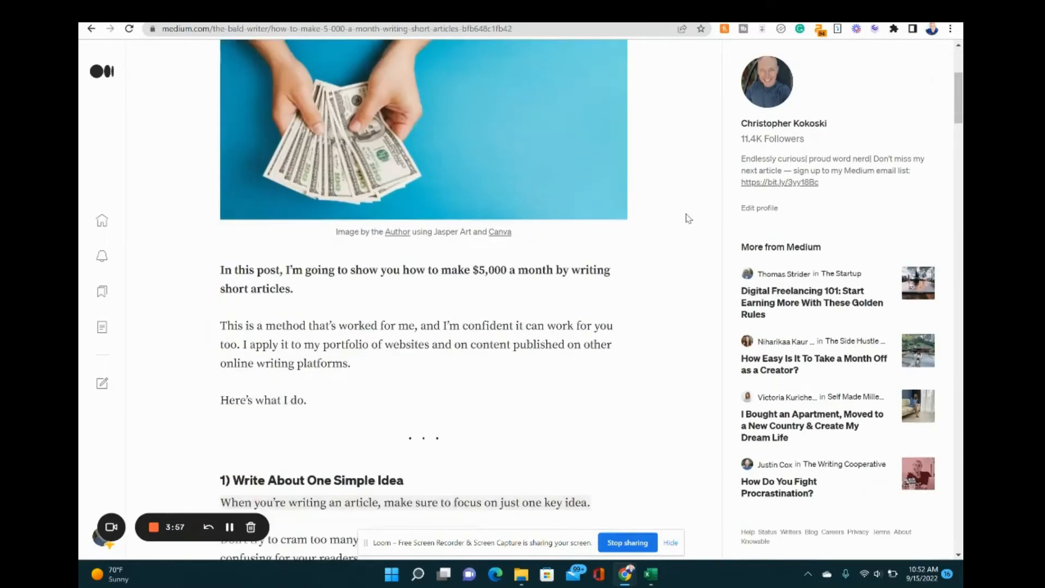
scroll(down, 3)
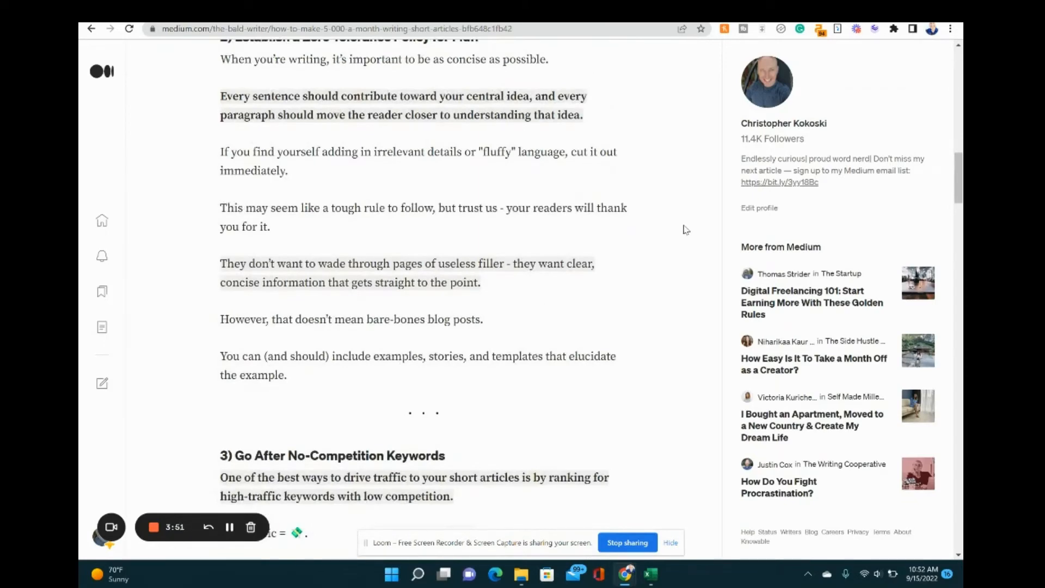
scroll(up, 3)
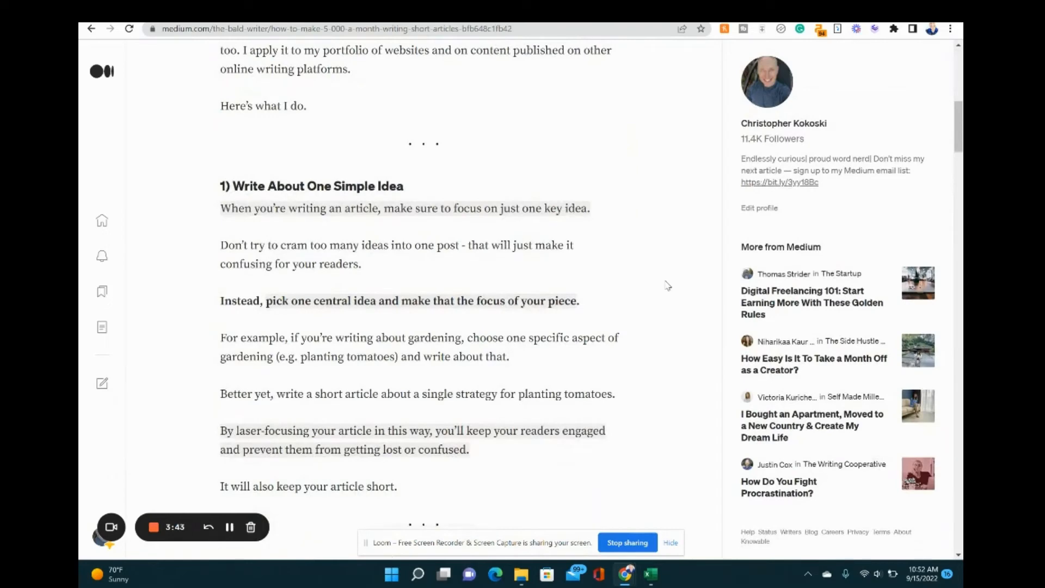
scroll(down, 3)
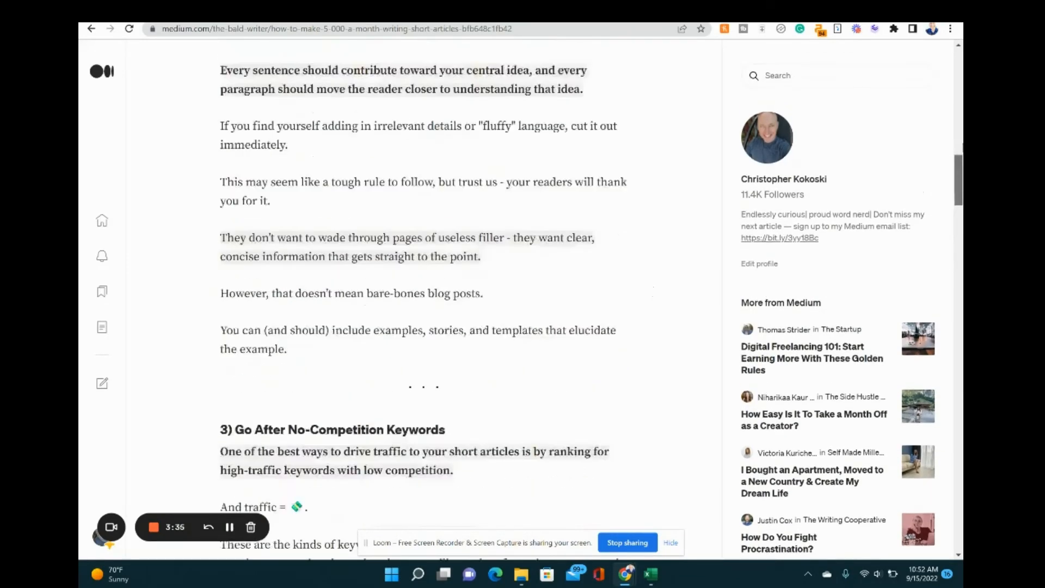
scroll(up, 3)
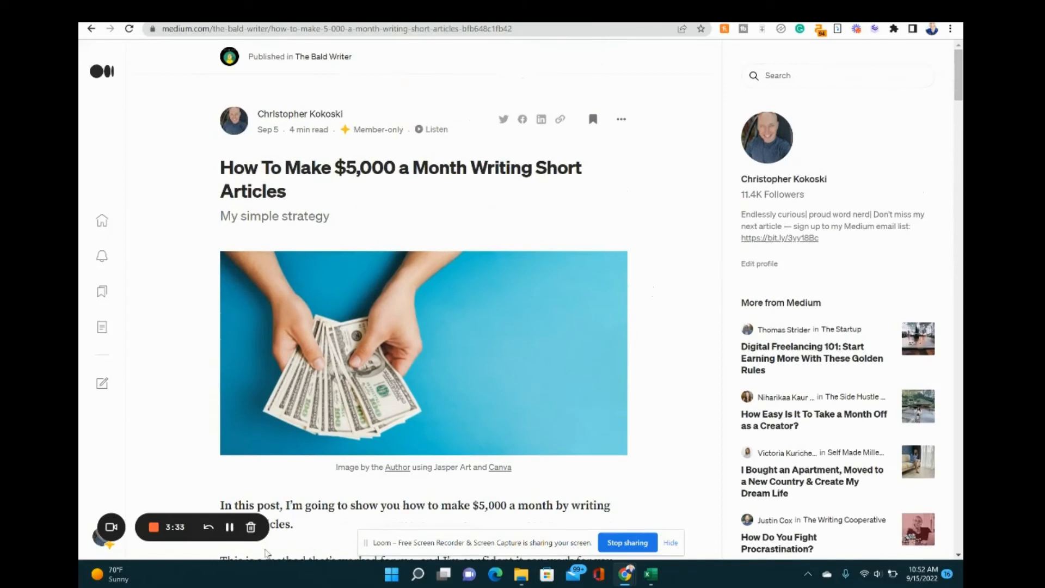